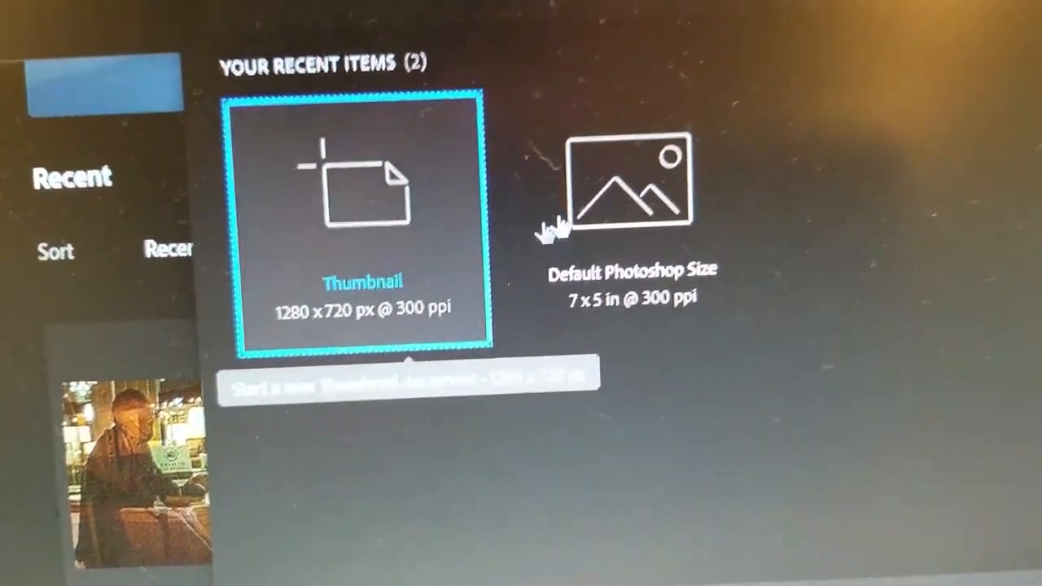
Create a new document from the 1280×720 Thumbnail preset with width in pixels.
left_click(364, 225)
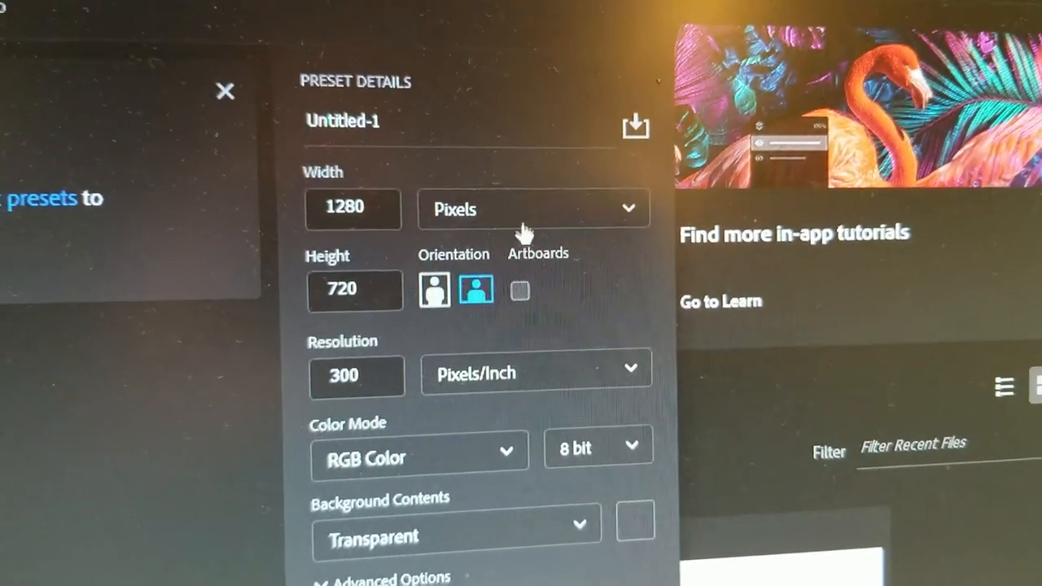
left_click(534, 208)
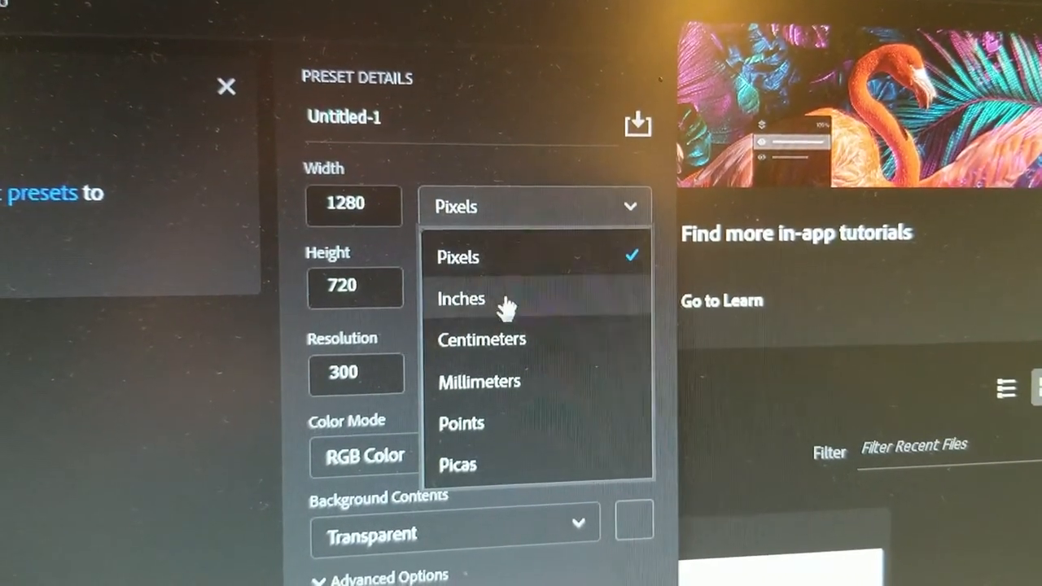
left_click(456, 257)
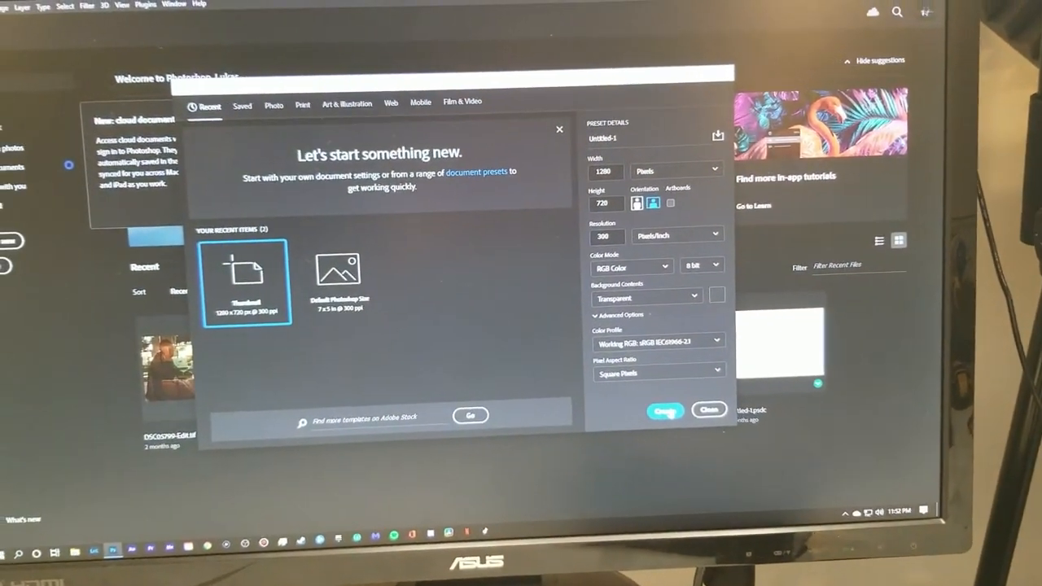
left_click(664, 410)
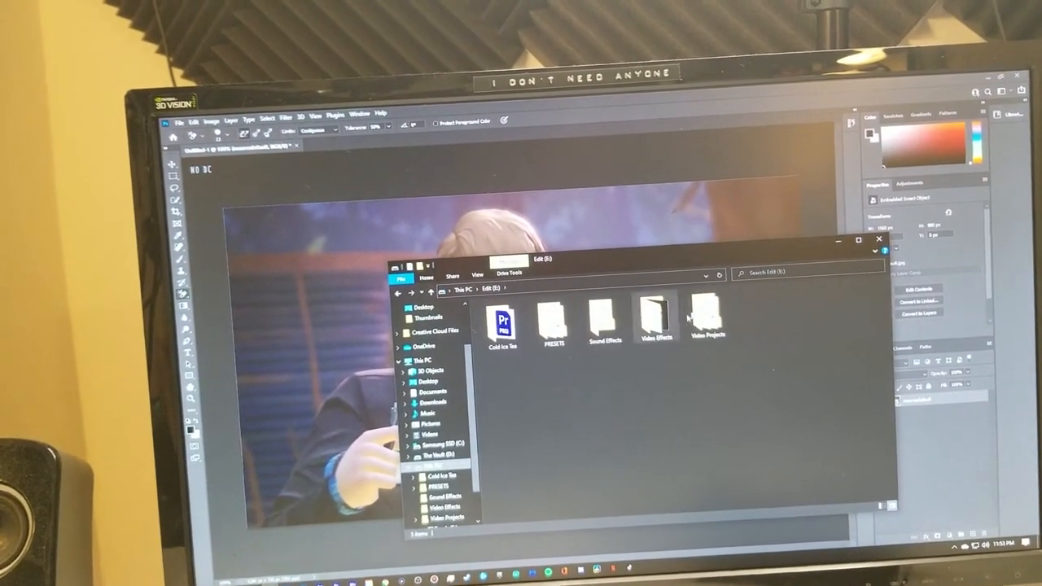
Browse Video Projects > 2021 to the Life is Strange 2 project folder for its title art.
double_click(708, 318)
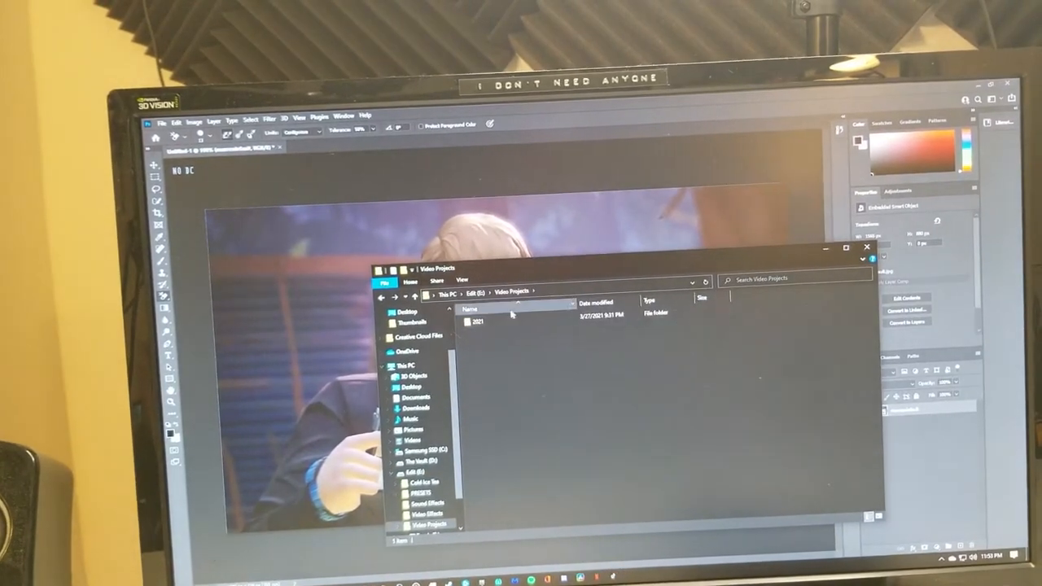
double_click(479, 319)
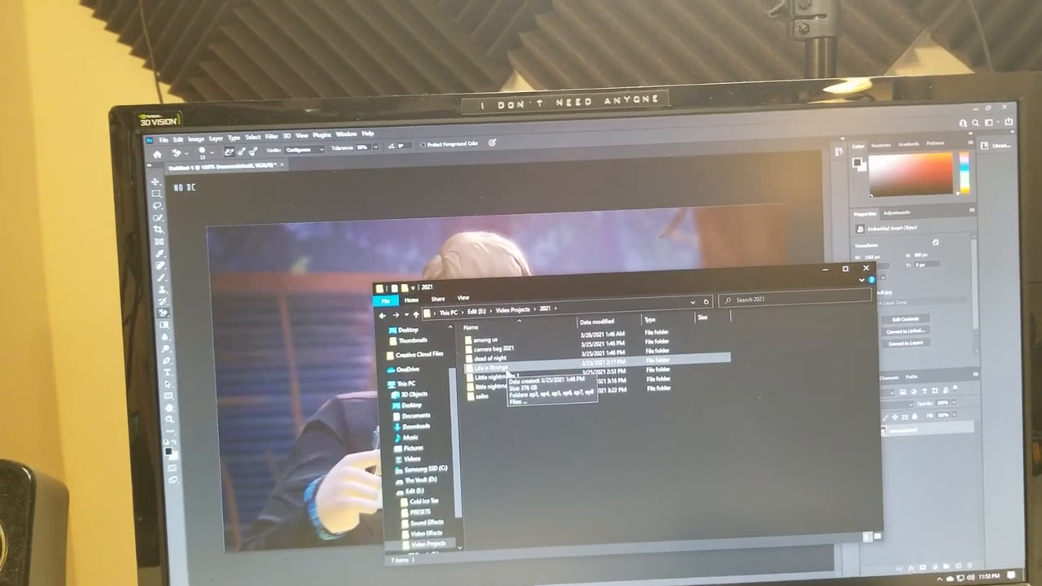
double_click(488, 361)
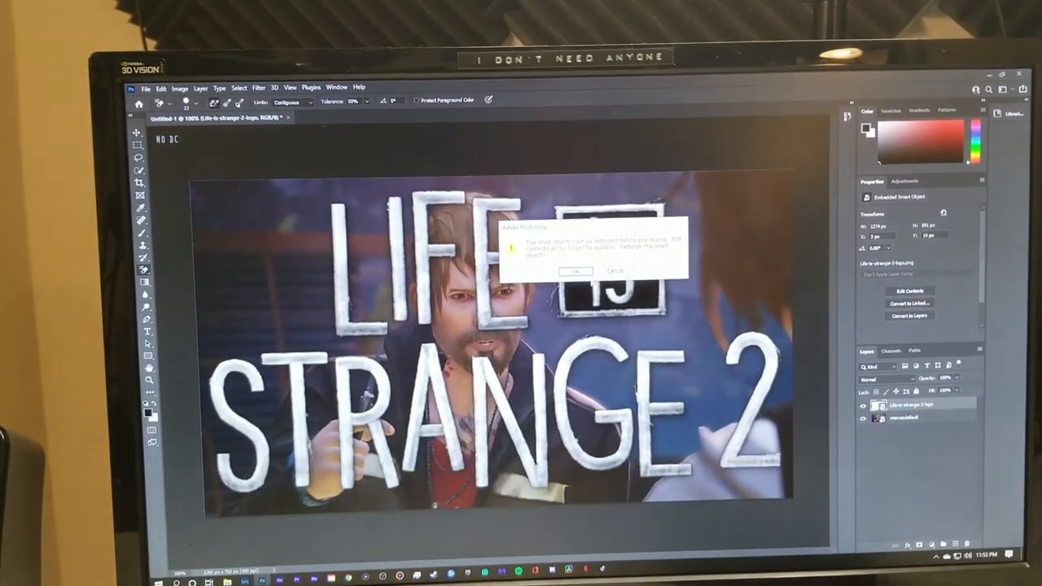
Dismiss the placed-file warning, keeping the LIFE IS STRANGE 2 title layer on the canvas.
left_click(576, 270)
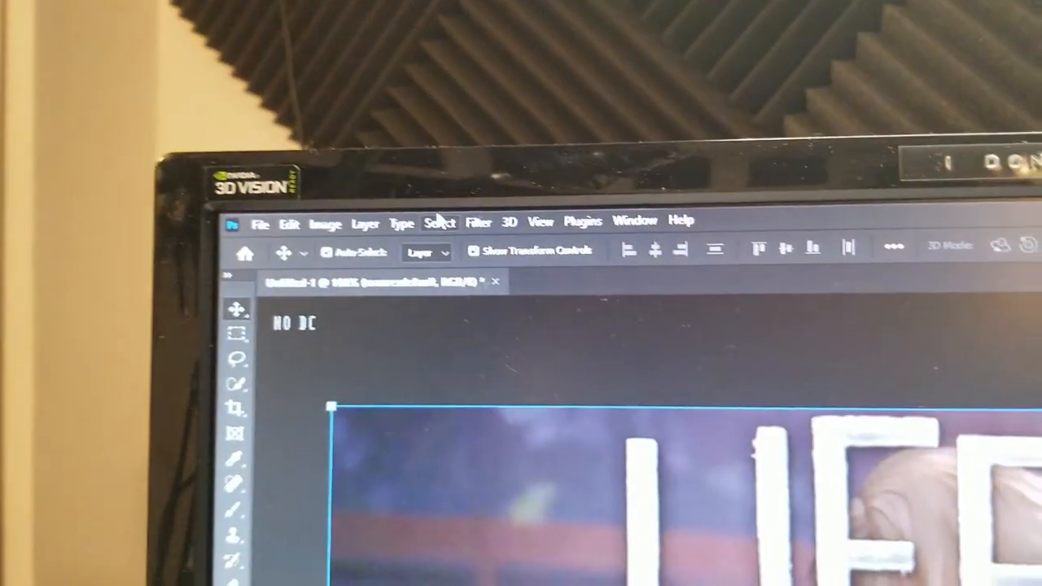
Use Select > Subject to automatically select the character in the thumbnail.
left_click(299, 75)
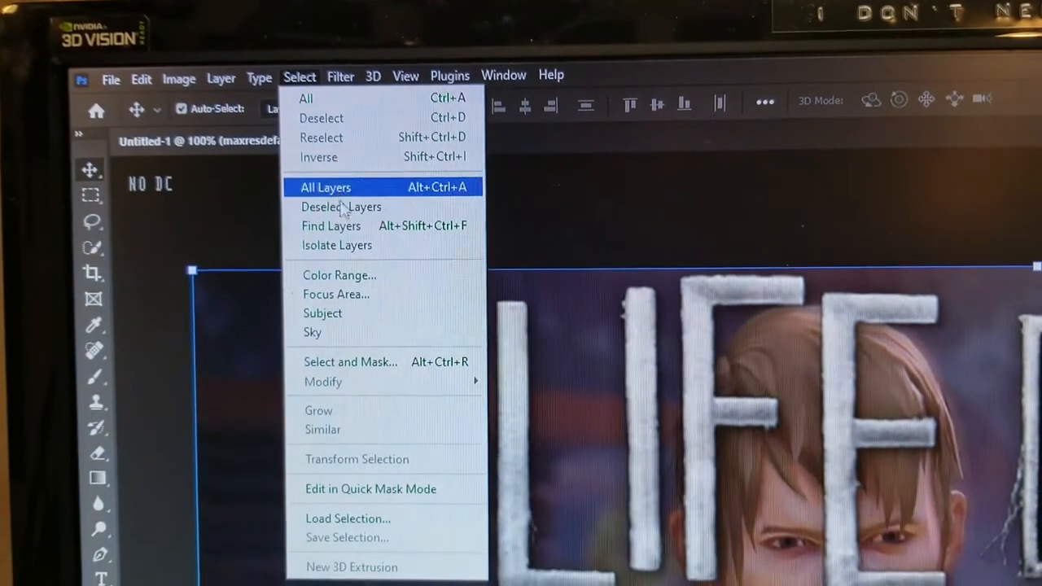
mouse_move(332, 320)
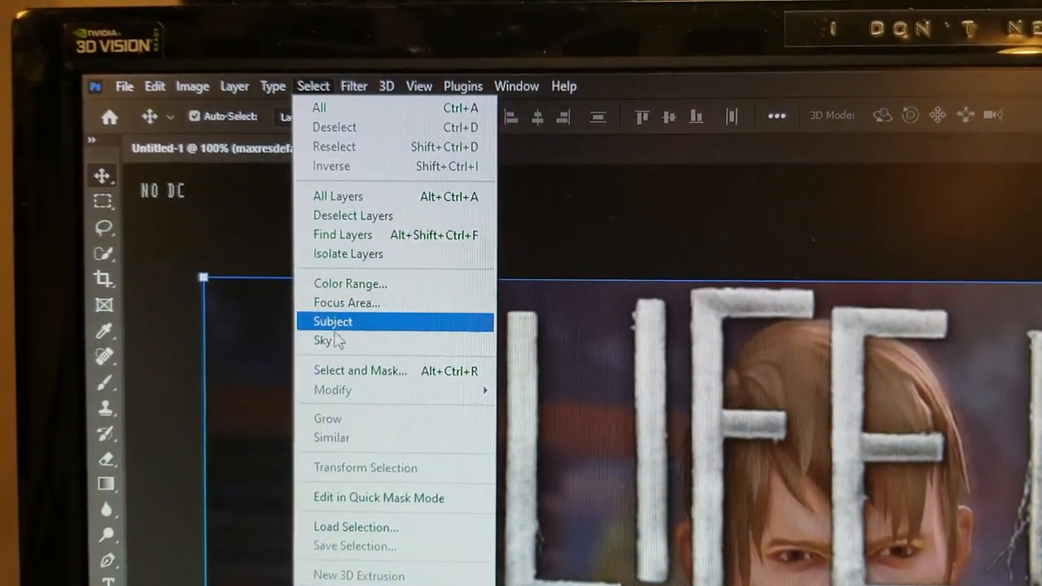
left_click(332, 320)
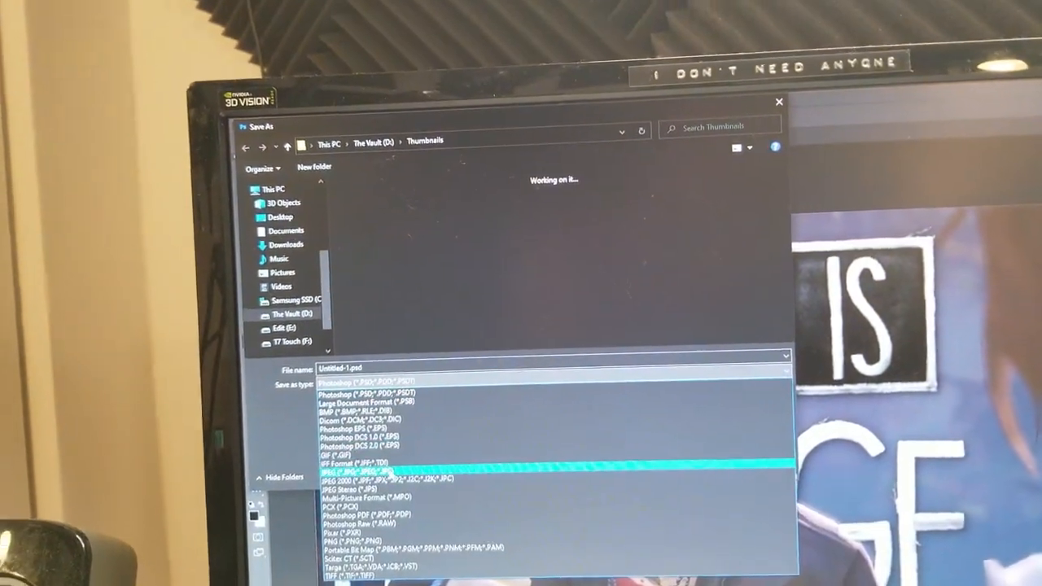
Choose JPEG as the file format for the thumbnail saved to The Vault's Thumbnails folder.
left_click(366, 469)
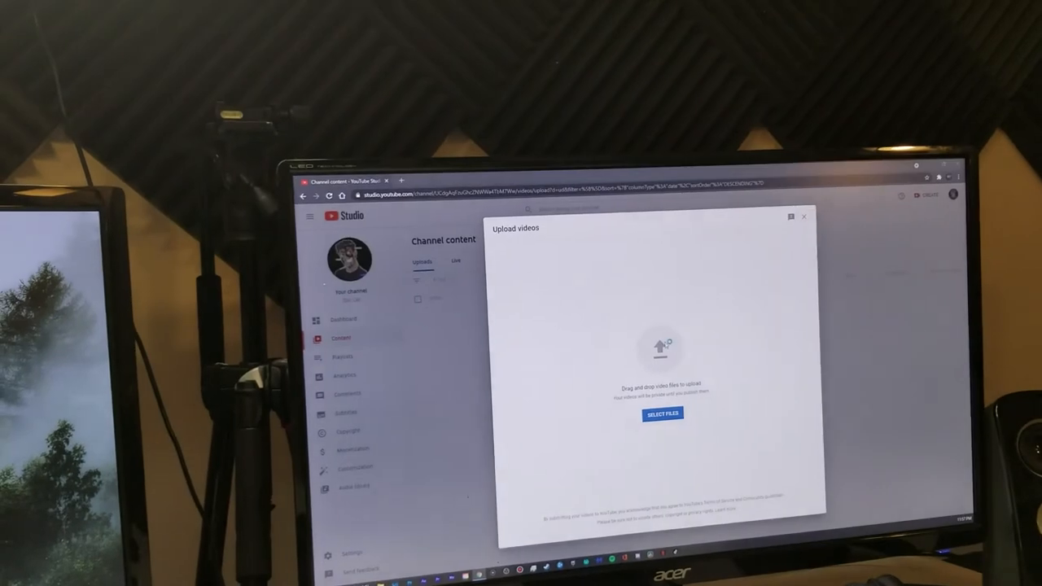
Select the Life is strange part 3 video from Finished videos 2021 for upload.
left_click(660, 413)
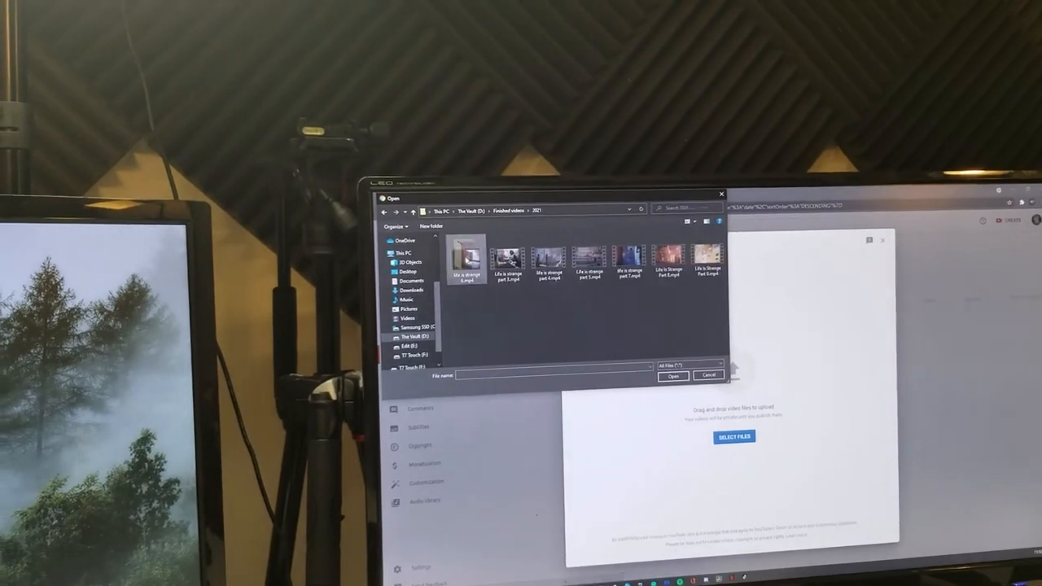
left_click(514, 260)
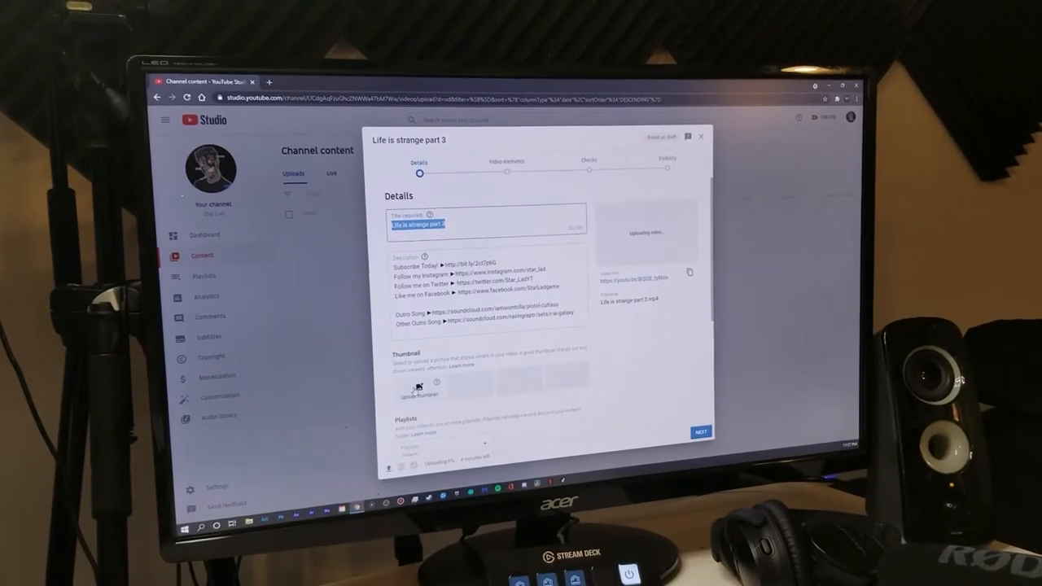
Upload a custom thumbnail, browsing up The Vault to the saved Thumbnails folder image.
left_click(420, 391)
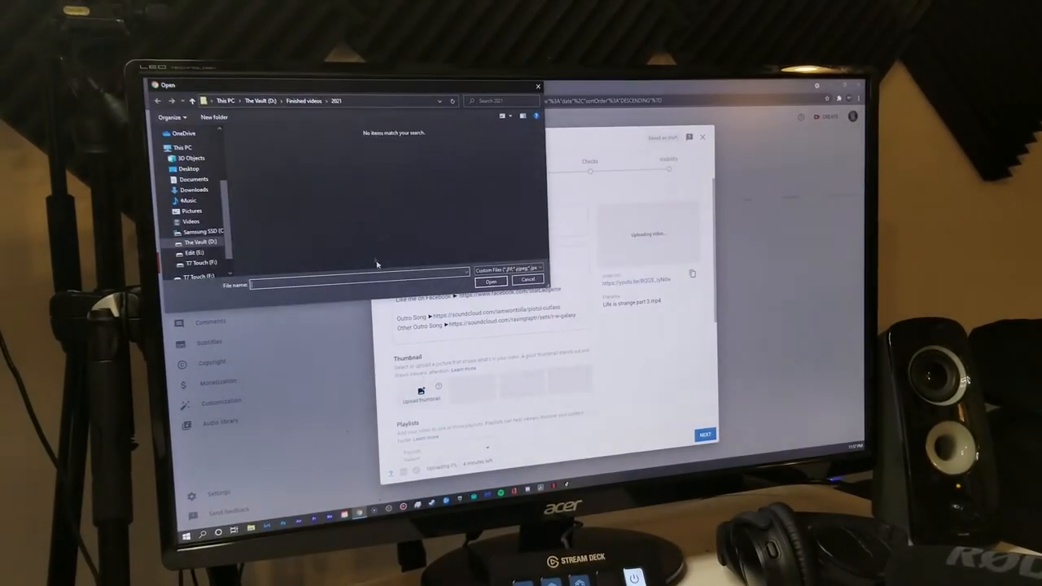
left_click(304, 101)
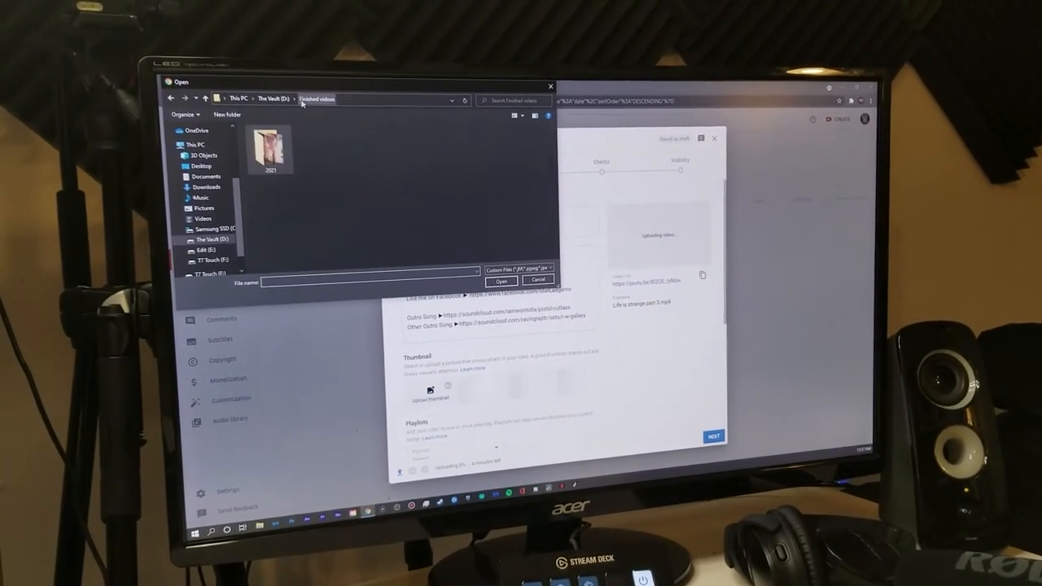
left_click(281, 99)
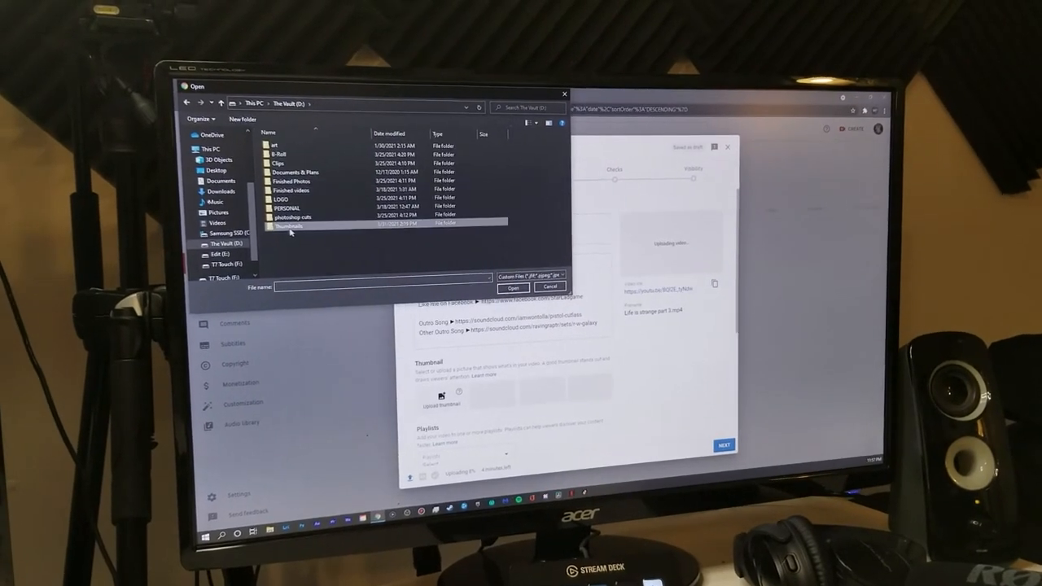
double_click(290, 225)
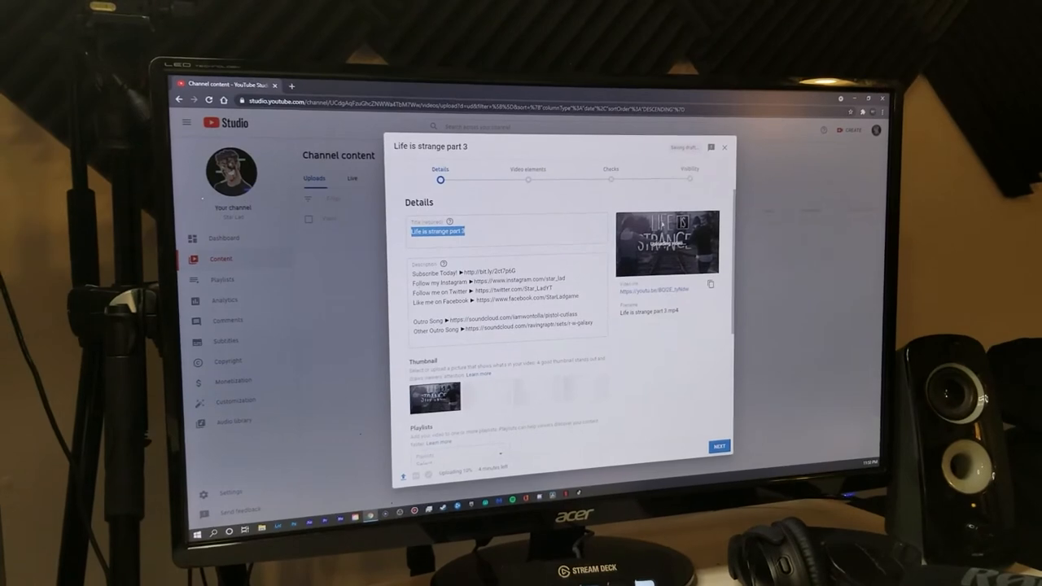
scroll("down", 3)
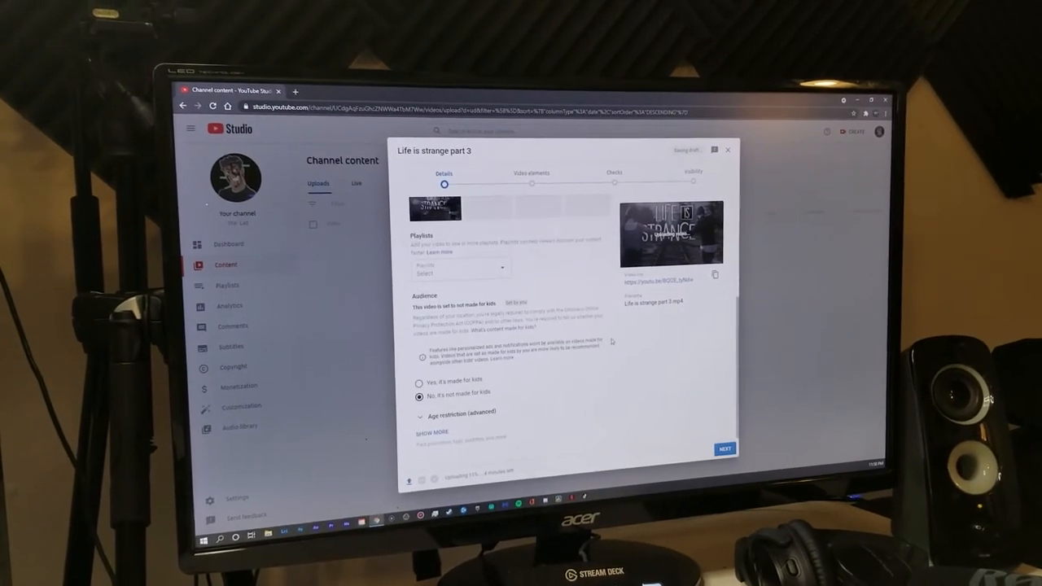
Expand Show More and review the remaining details of the Life is strange part 3 upload.
left_click(459, 268)
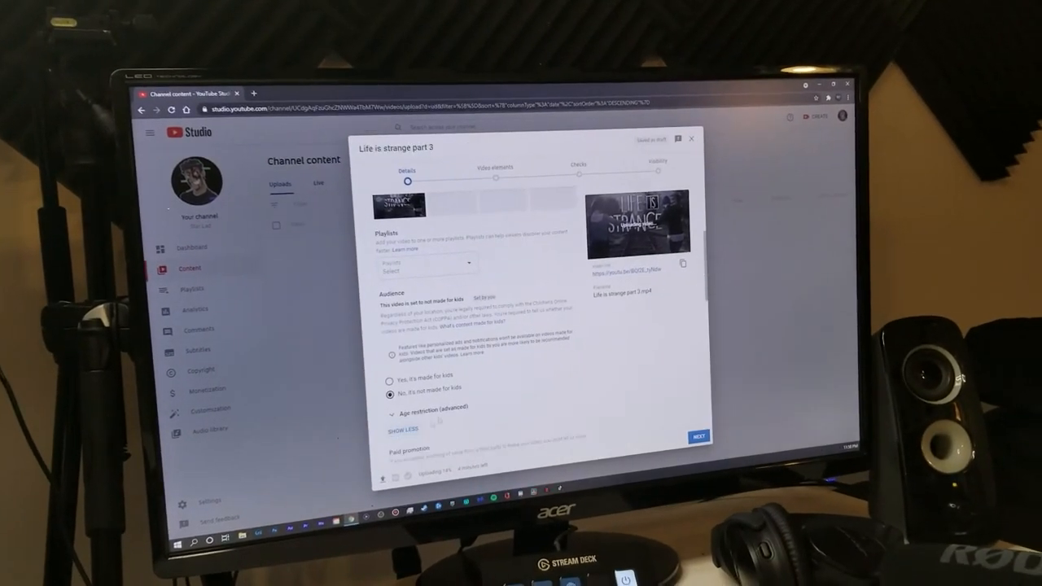
scroll("down", 3)
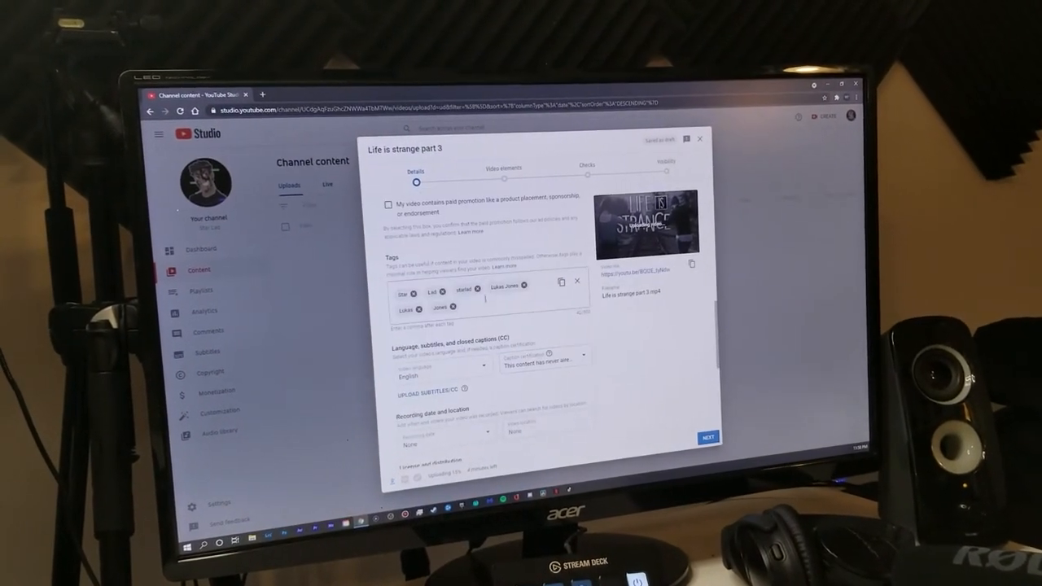
scroll("down", 3)
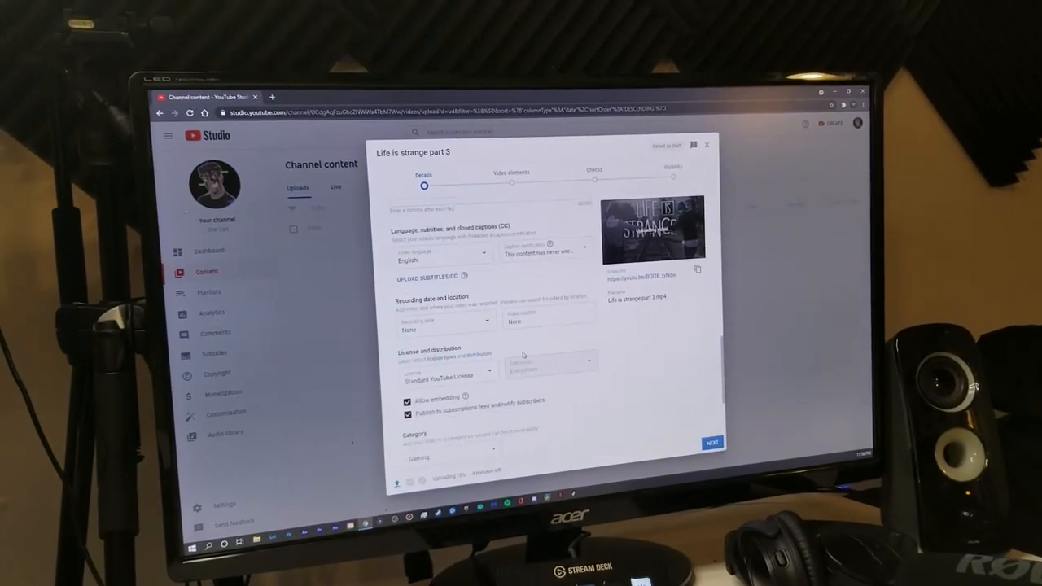
scroll("down", 3)
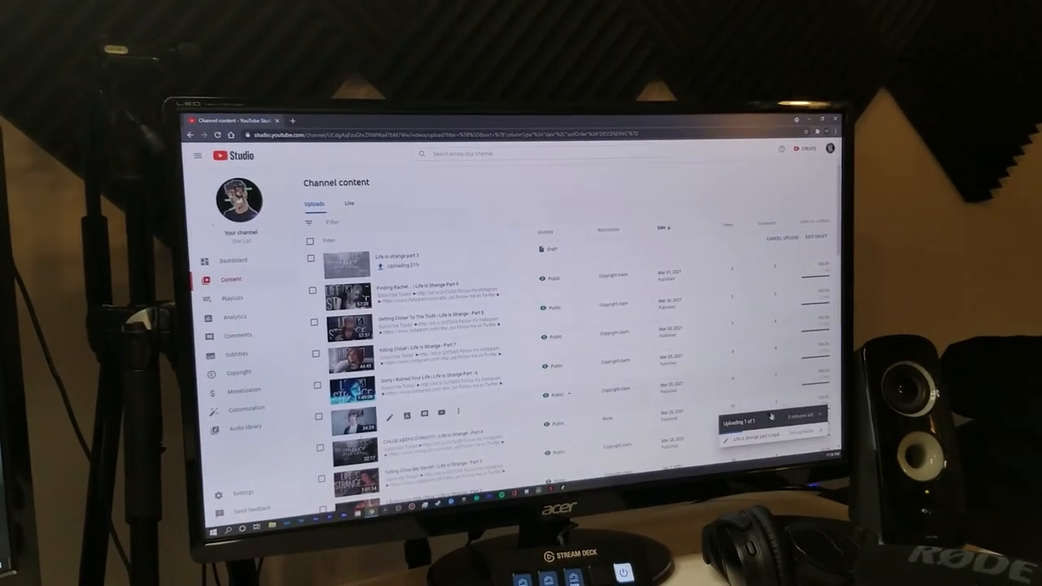
left_click(788, 247)
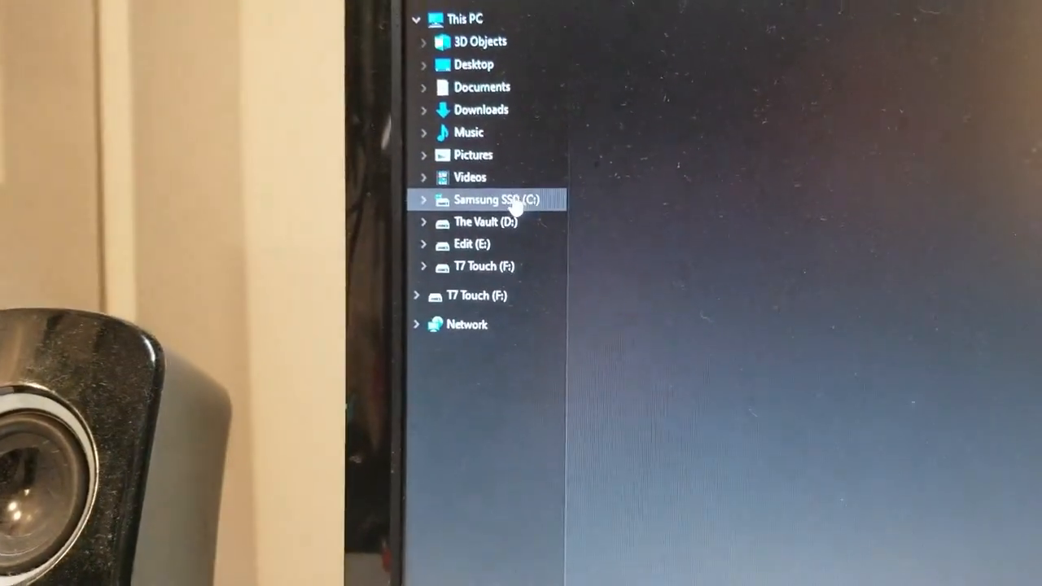
Browse the Samsung SSD (C:) boot drive's folders such as Program Files, Users and Windows.
left_click(497, 198)
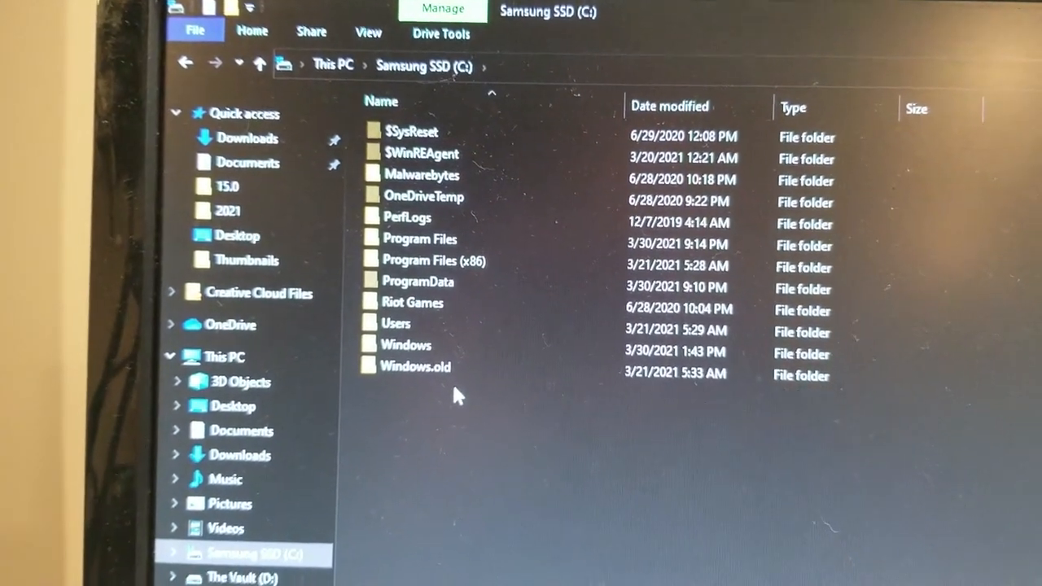
scroll("down", 3)
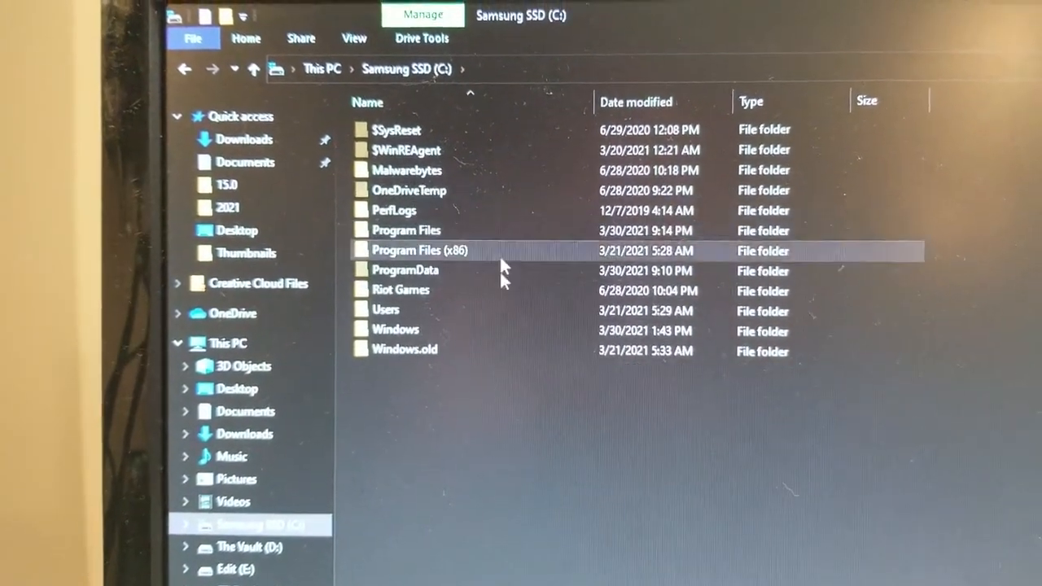
scroll("down", 3)
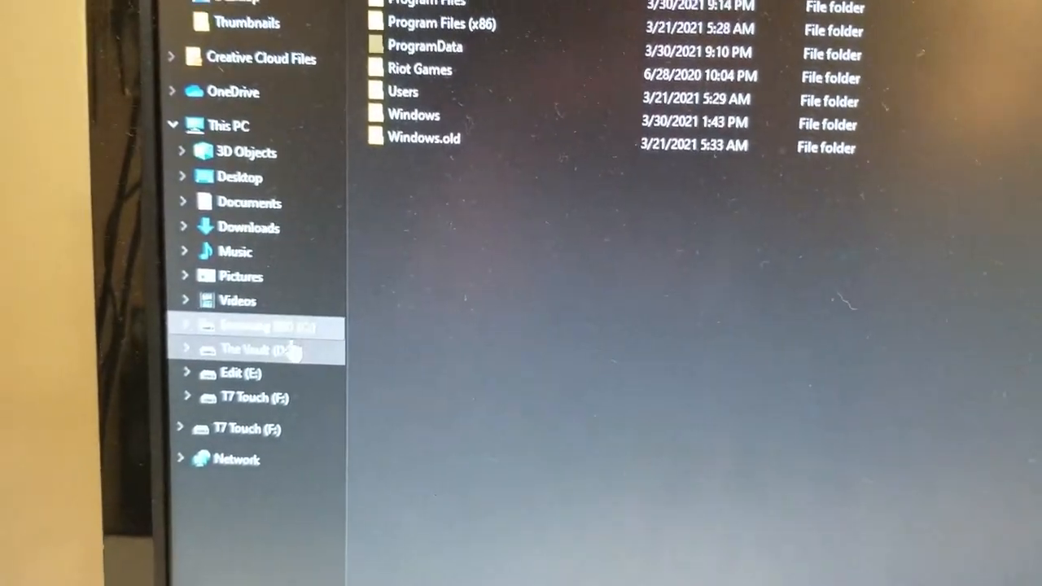
Go to the Edit (E:) drive and into its Video Projects folder.
left_click(241, 373)
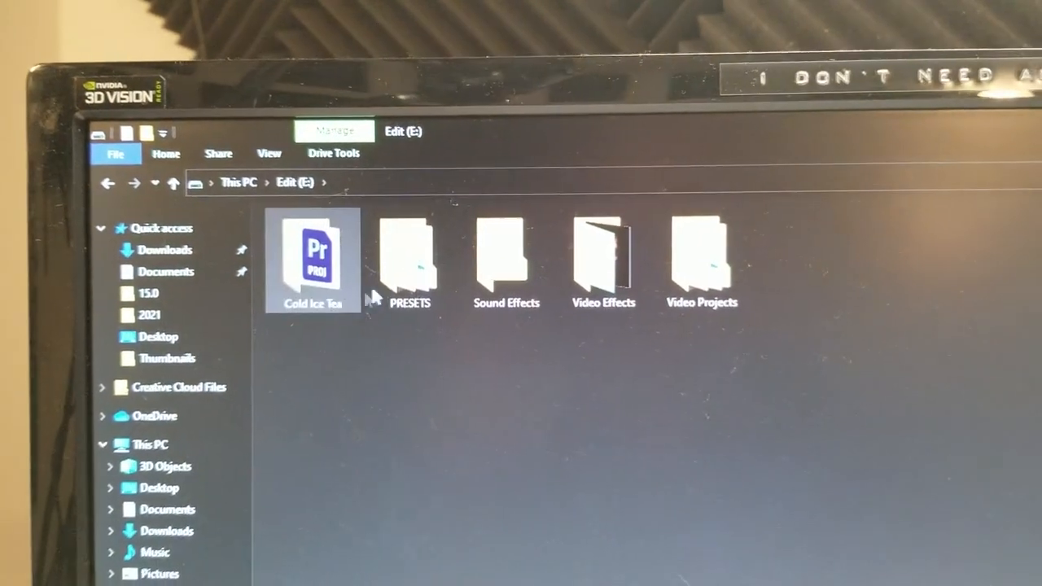
mouse_move(700, 252)
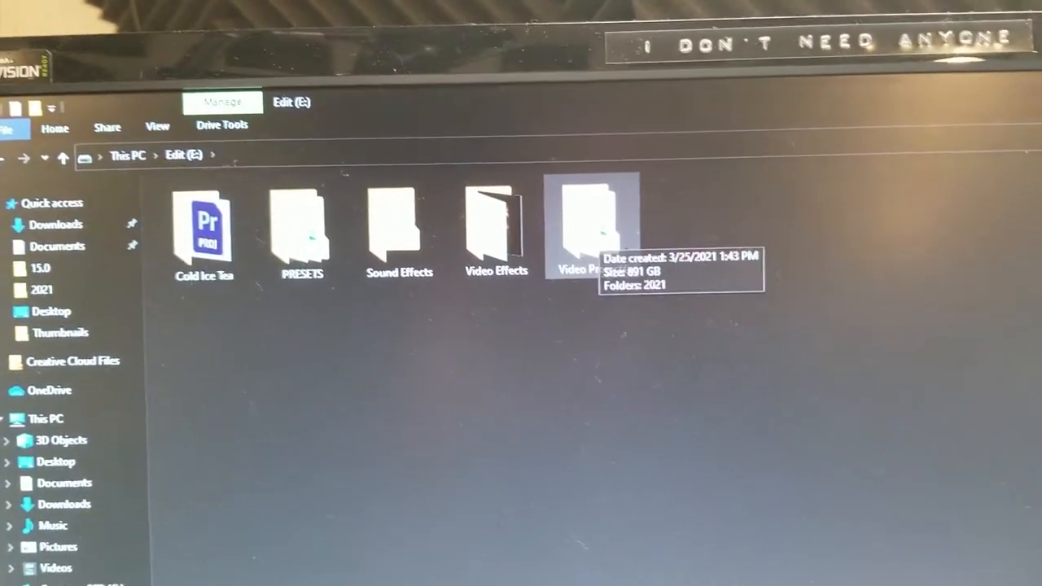
double_click(594, 228)
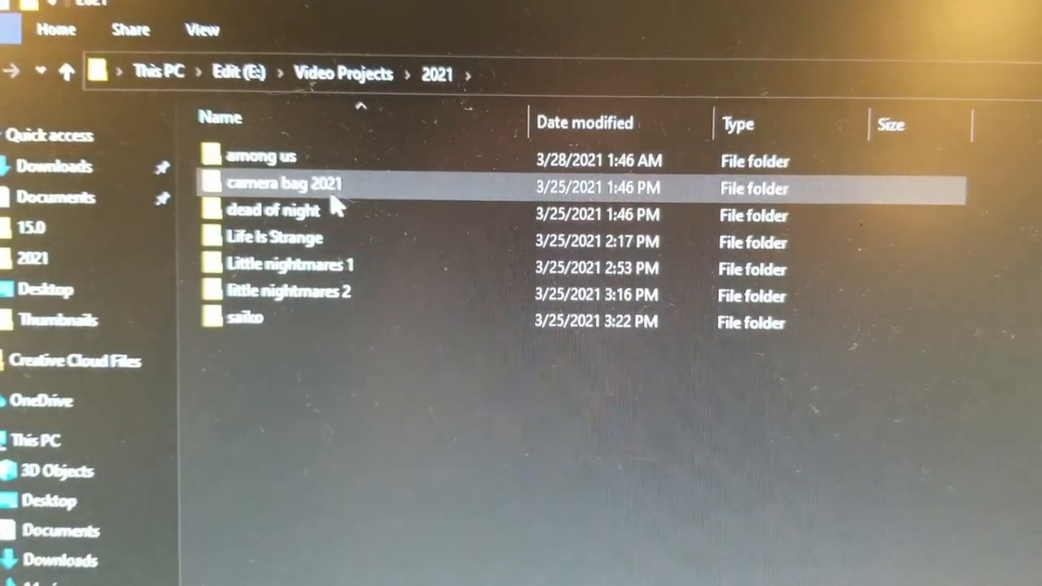
mouse_move(325, 212)
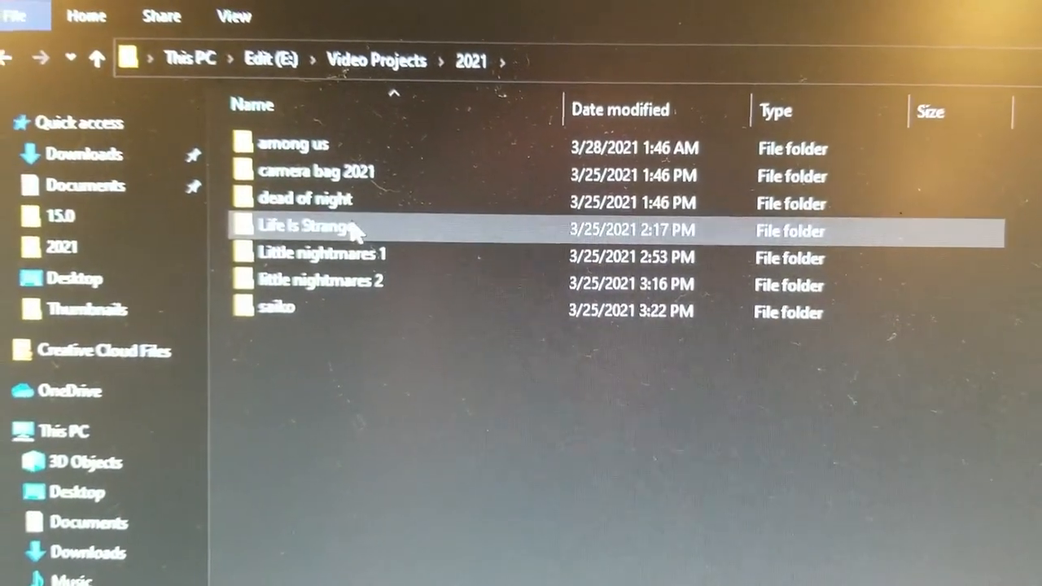
double_click(313, 230)
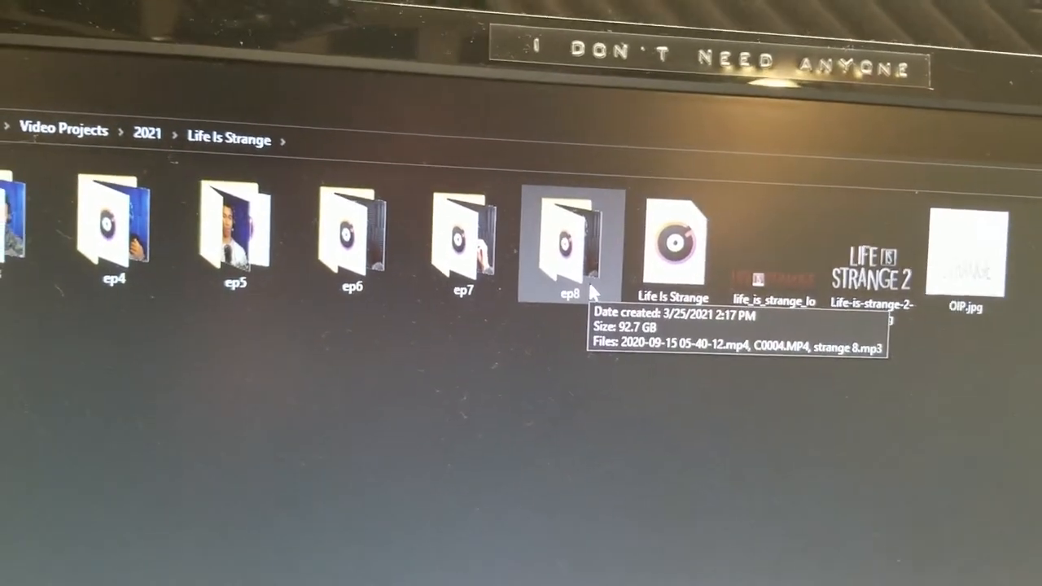
double_click(566, 245)
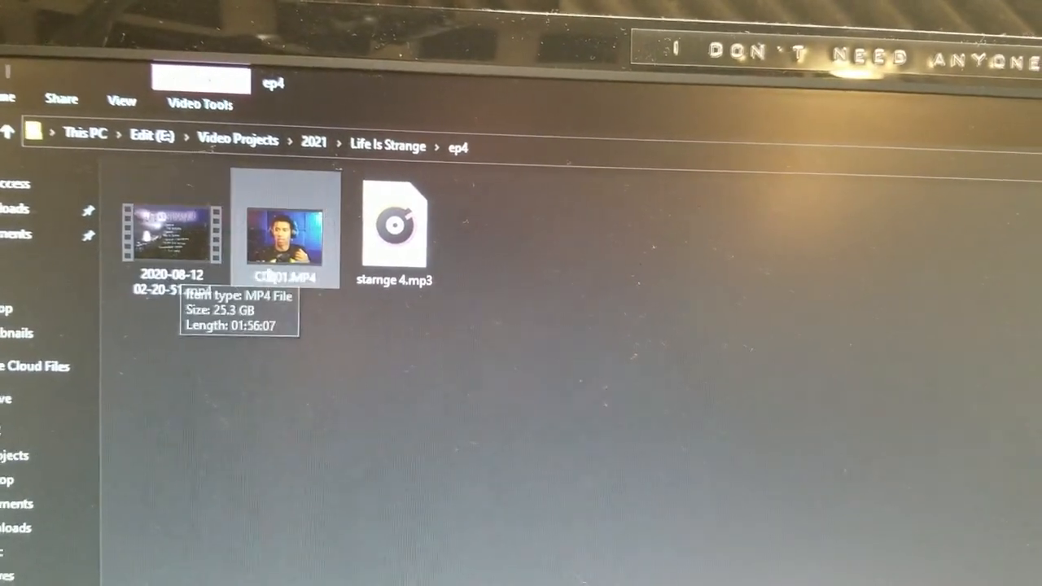
left_click(394, 225)
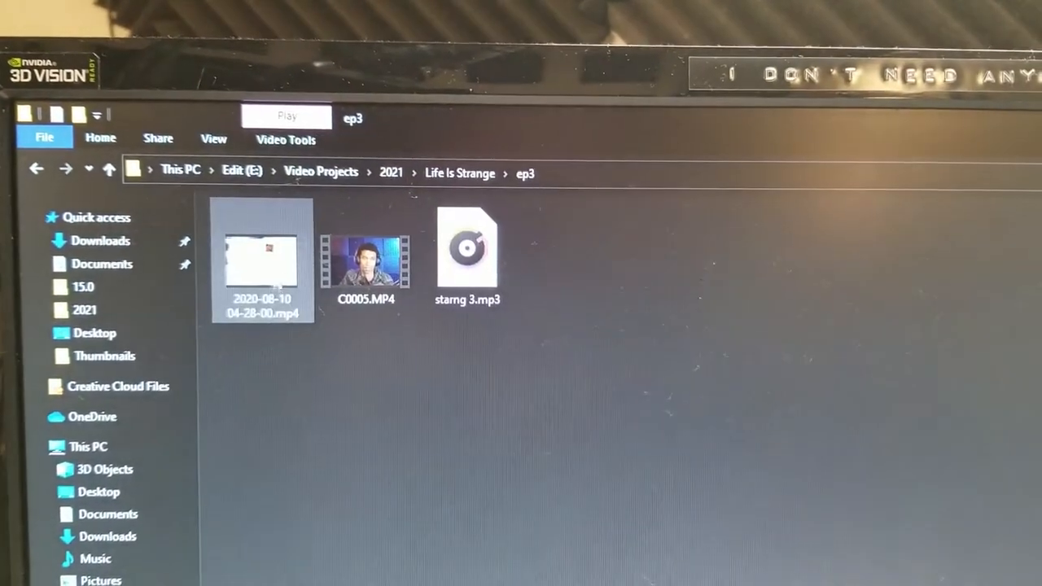
left_click(365, 252)
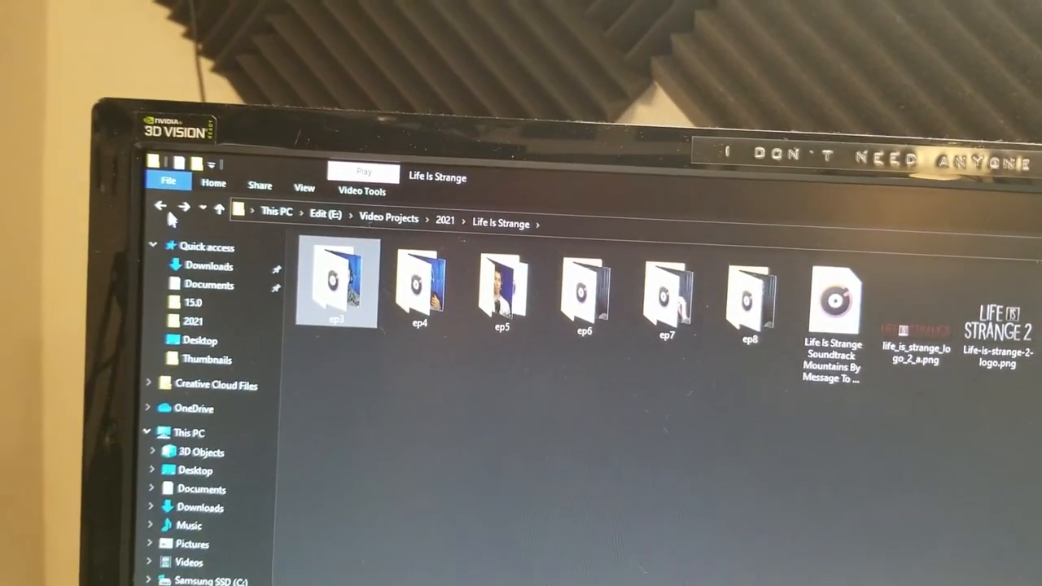
left_click(160, 205)
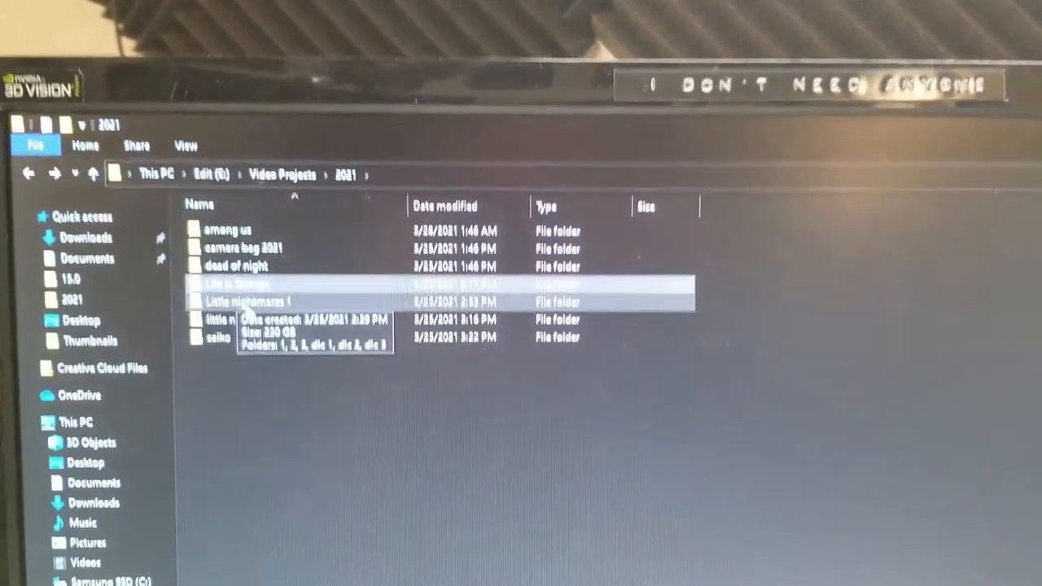
View Little nightmares 1's episode 1 folder of footage and audio, then return to This PC.
double_click(247, 299)
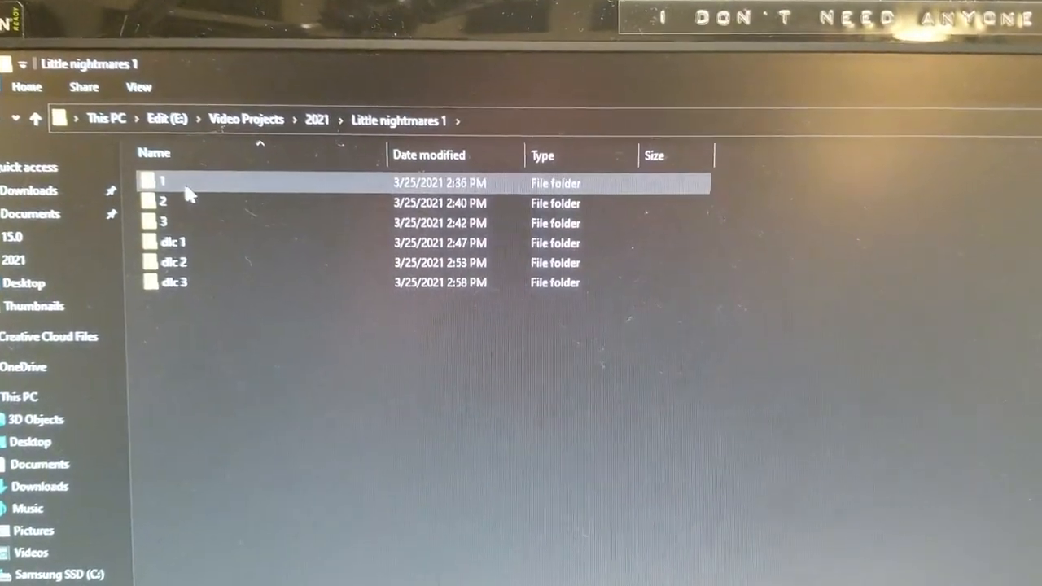
left_click(160, 181)
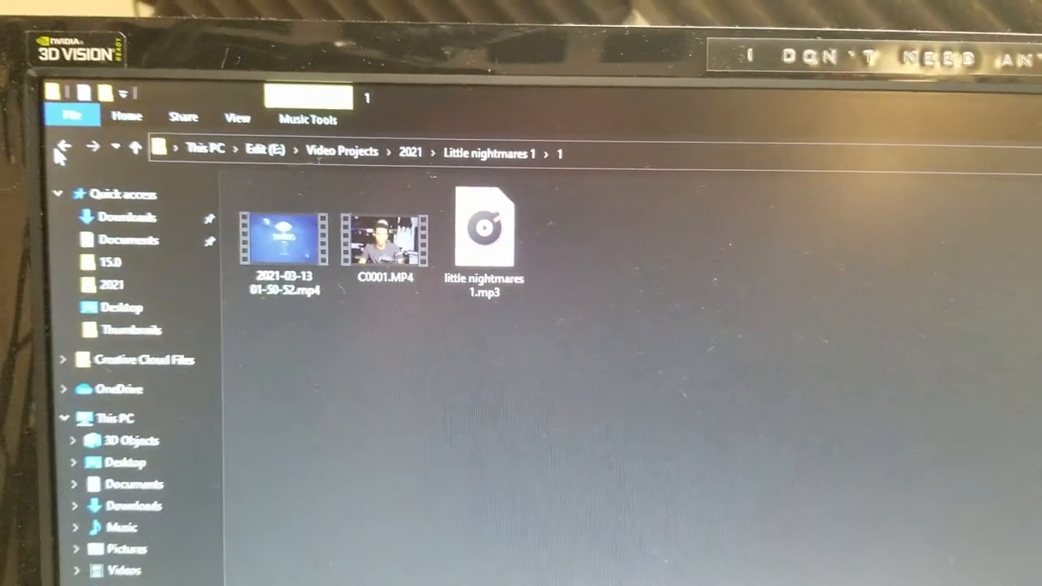
left_click(63, 147)
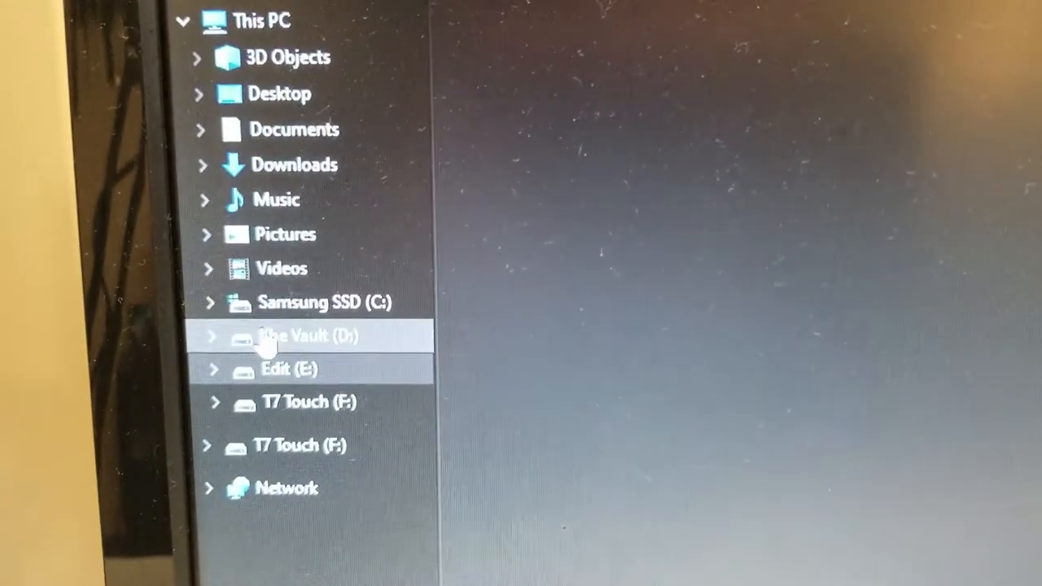
Browse The Vault (D:) drive's folders: B-Roll, Clips, Finished videos, LOGO, Thumbnails.
left_click(306, 335)
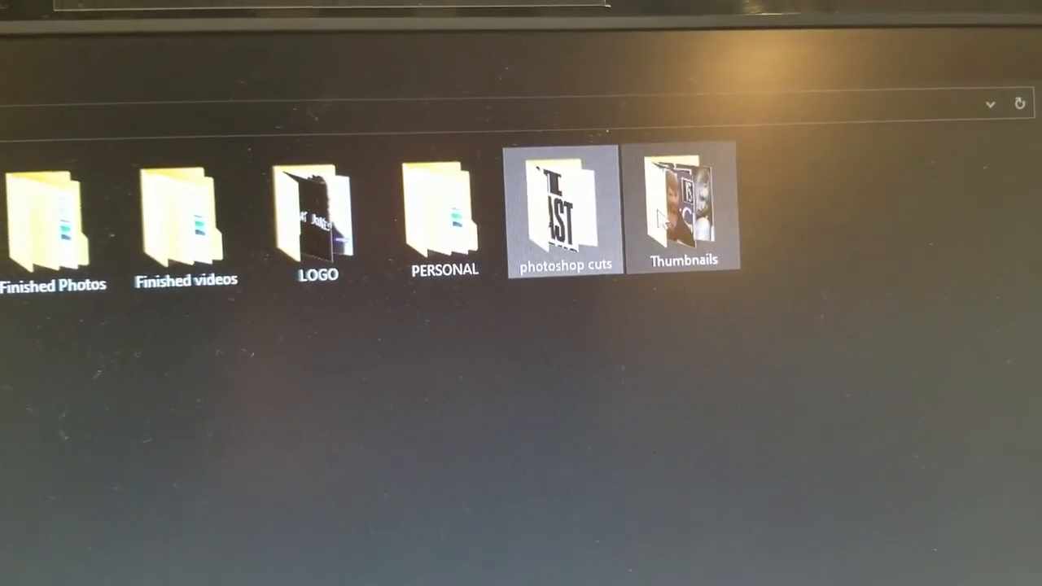
double_click(682, 212)
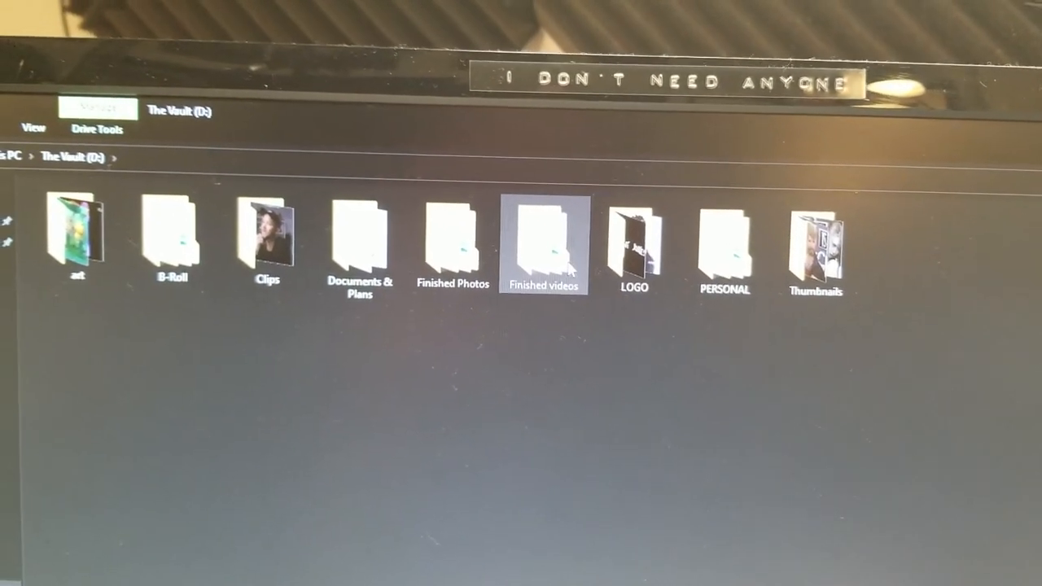
Navigate Finished videos > 2021 and play the last Life is Strange mp4 in the media player.
double_click(544, 244)
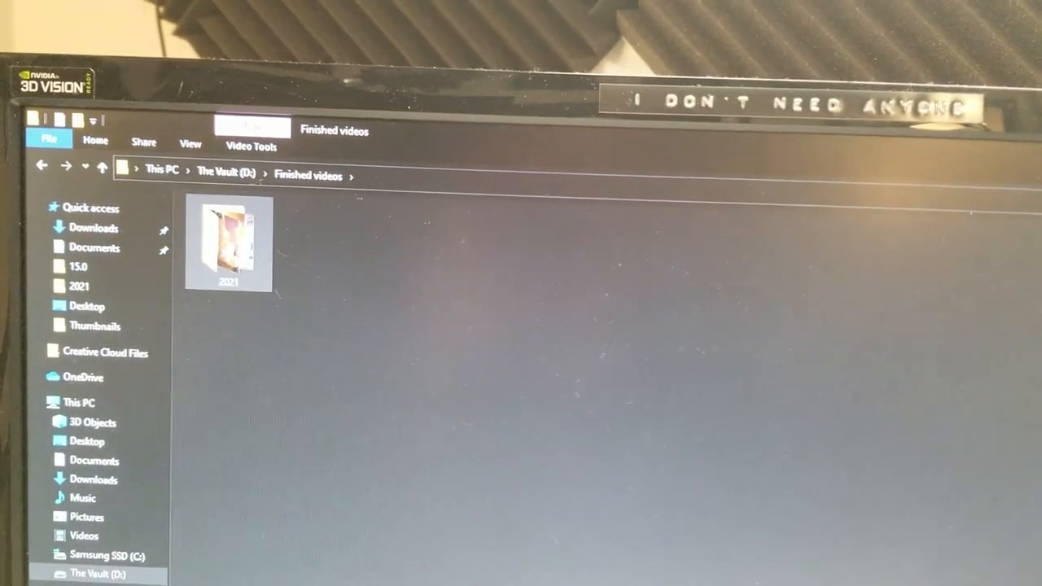
mouse_move(230, 245)
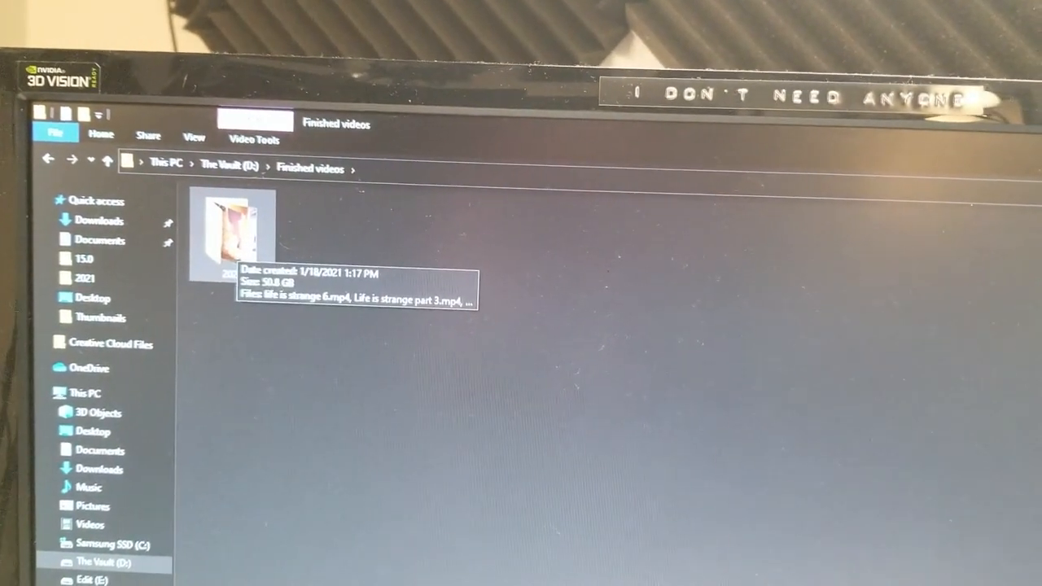
double_click(232, 231)
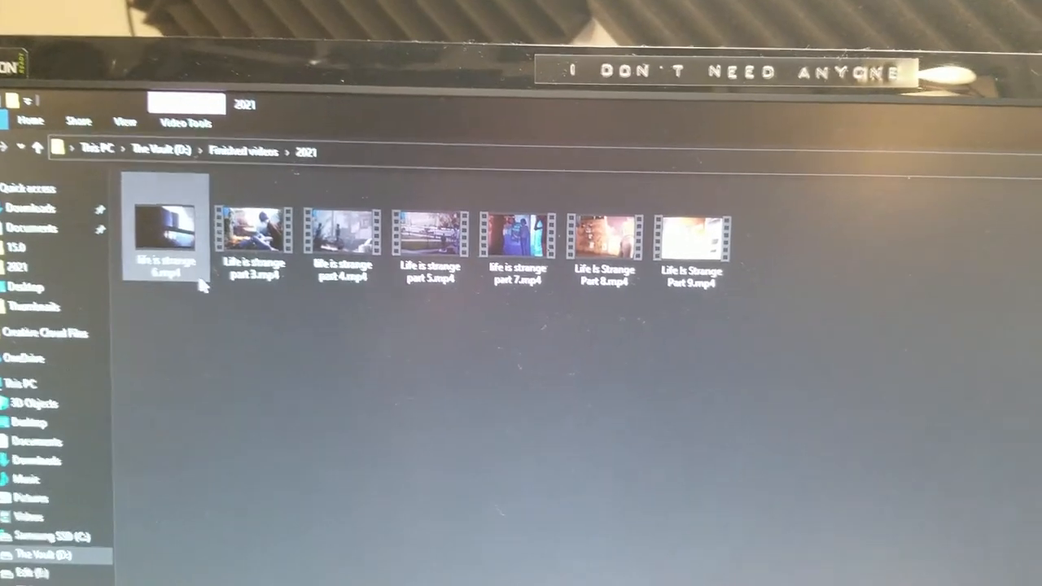
left_click(430, 236)
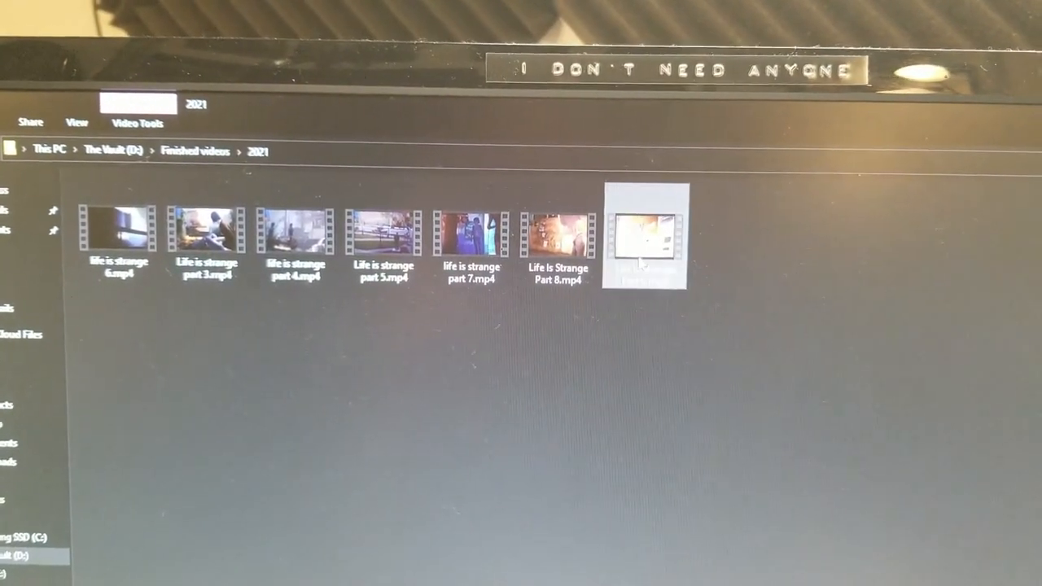
double_click(643, 236)
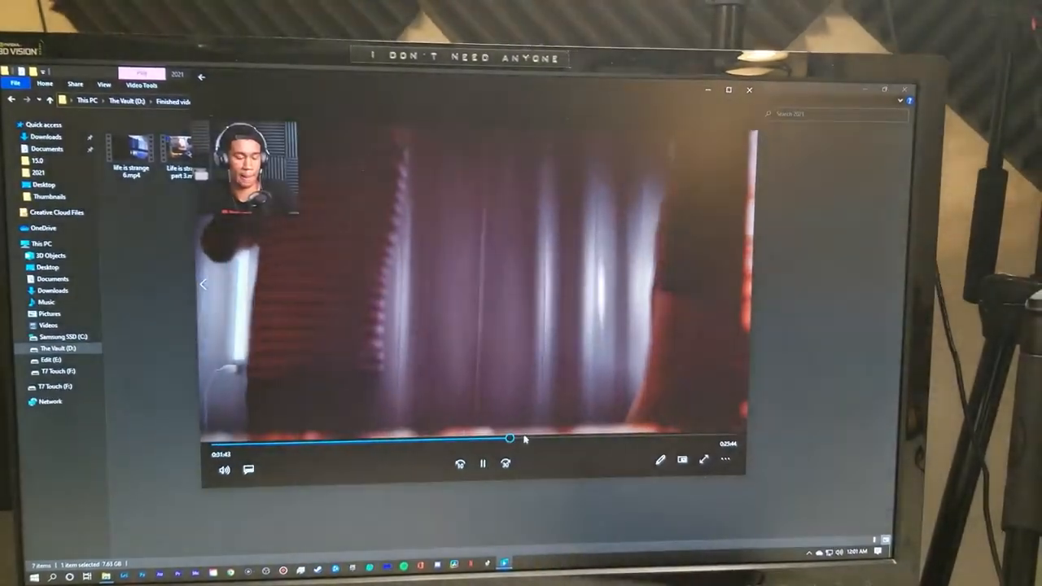